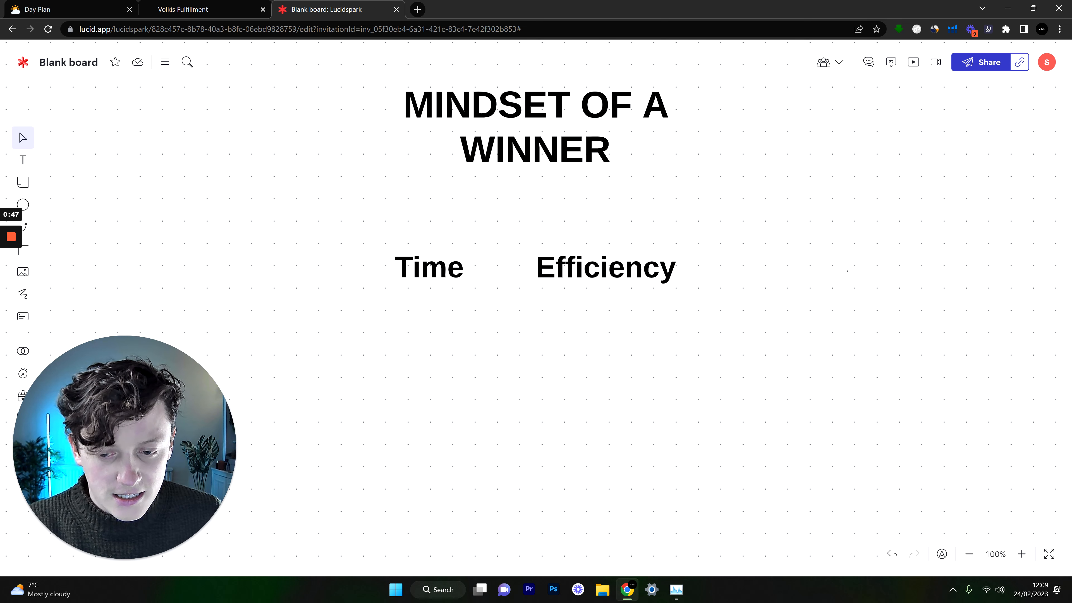
- Switch to the Freehand drawing tool from the left toolbar
click(22, 294)
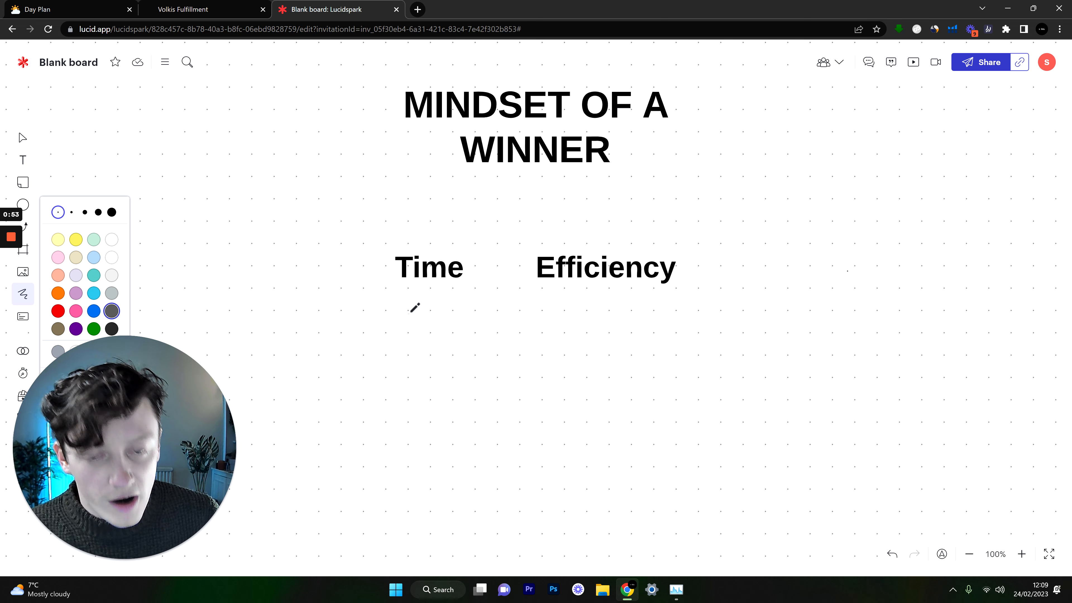
mouse_move(368, 241)
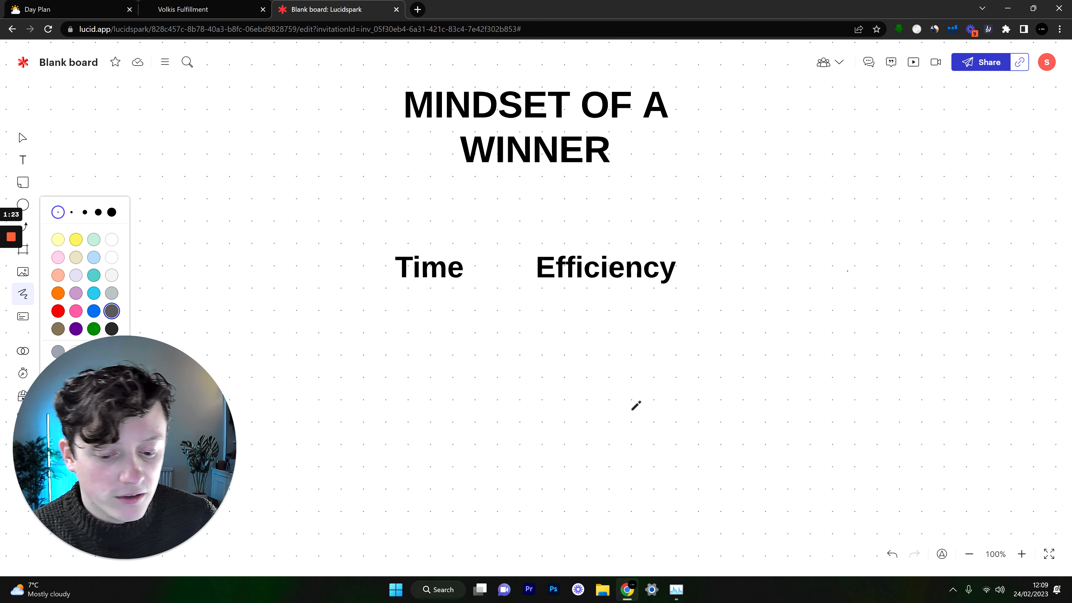
mouse_move(366, 265)
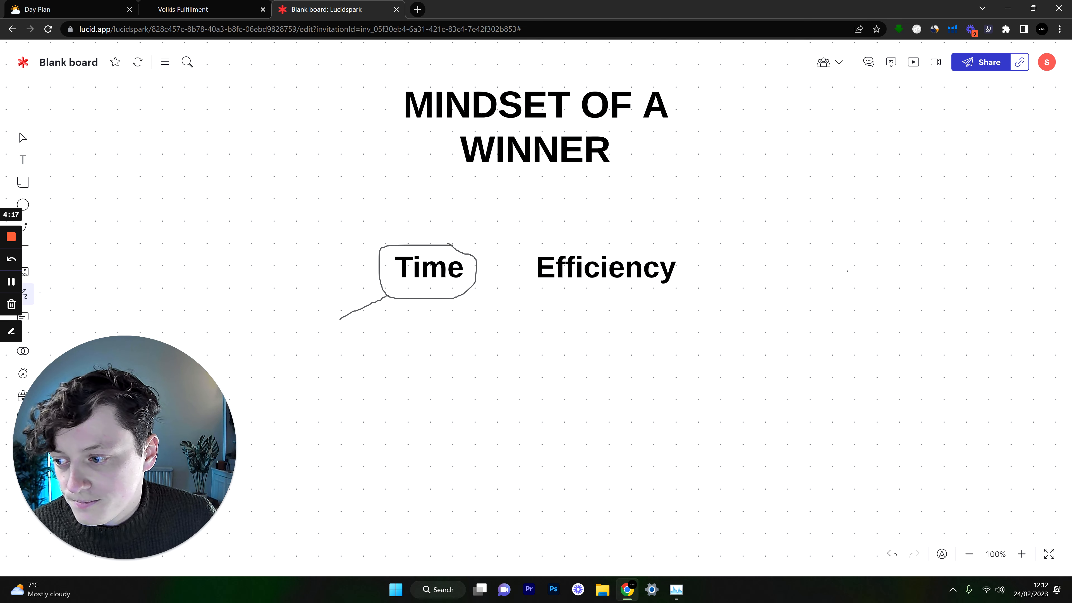
- Add the label 'Research' at the end of the branch from Time
text(Research)
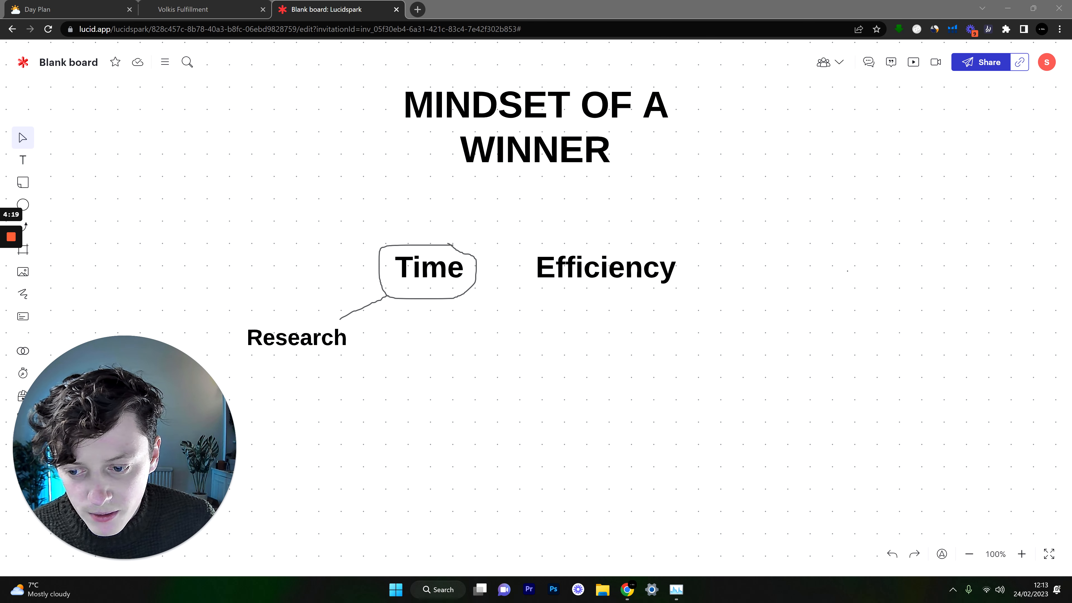
click(22, 293)
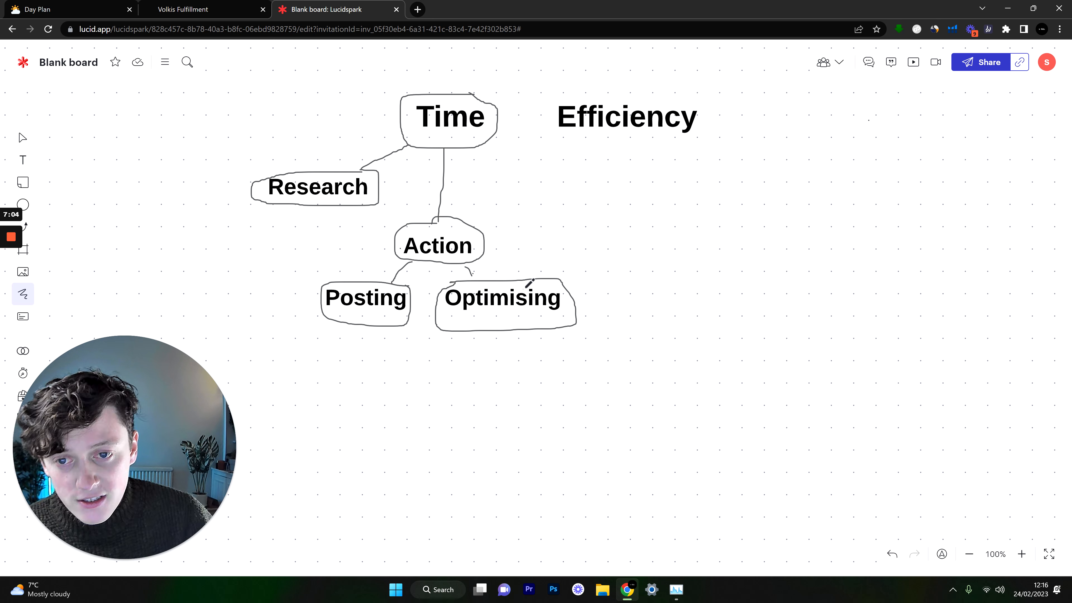
mouse_move(187, 267)
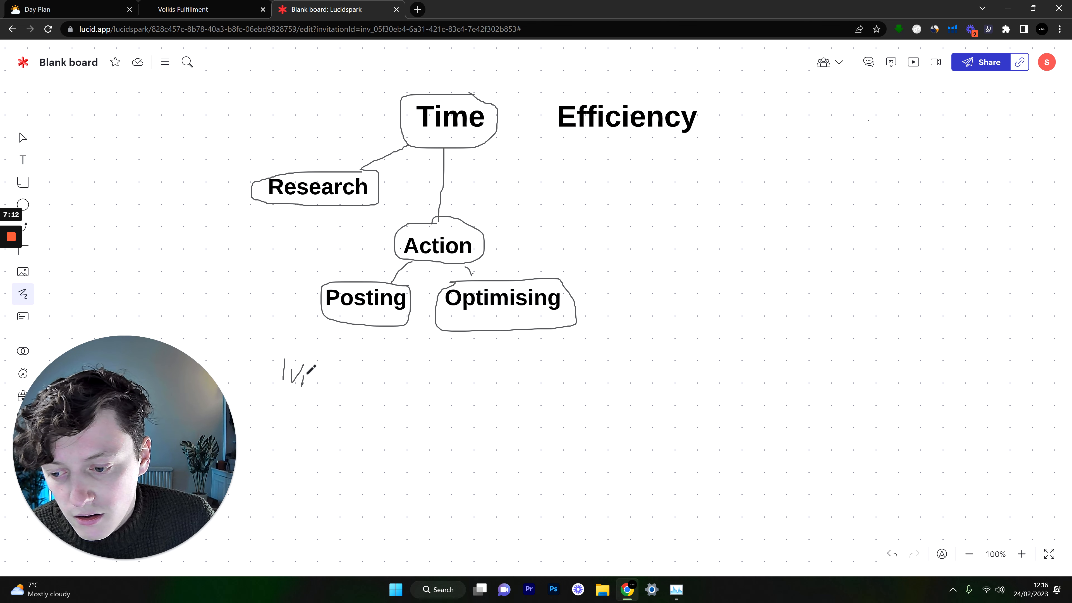
- Adjust the 1Vid/day note below Posting via its context menu and a deletion
right_click(294, 373)
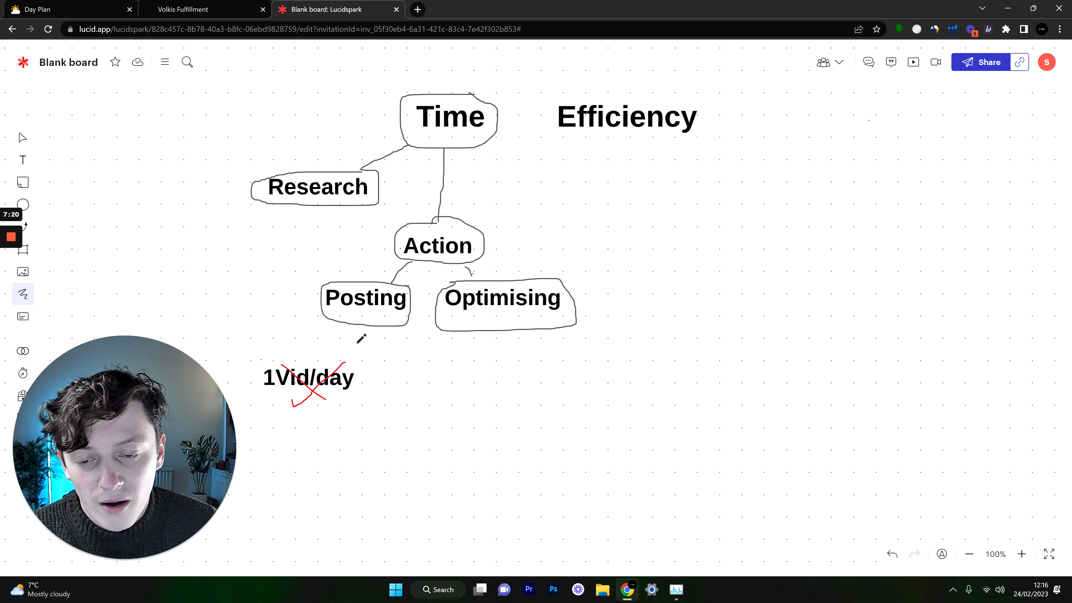
mouse_move(335, 398)
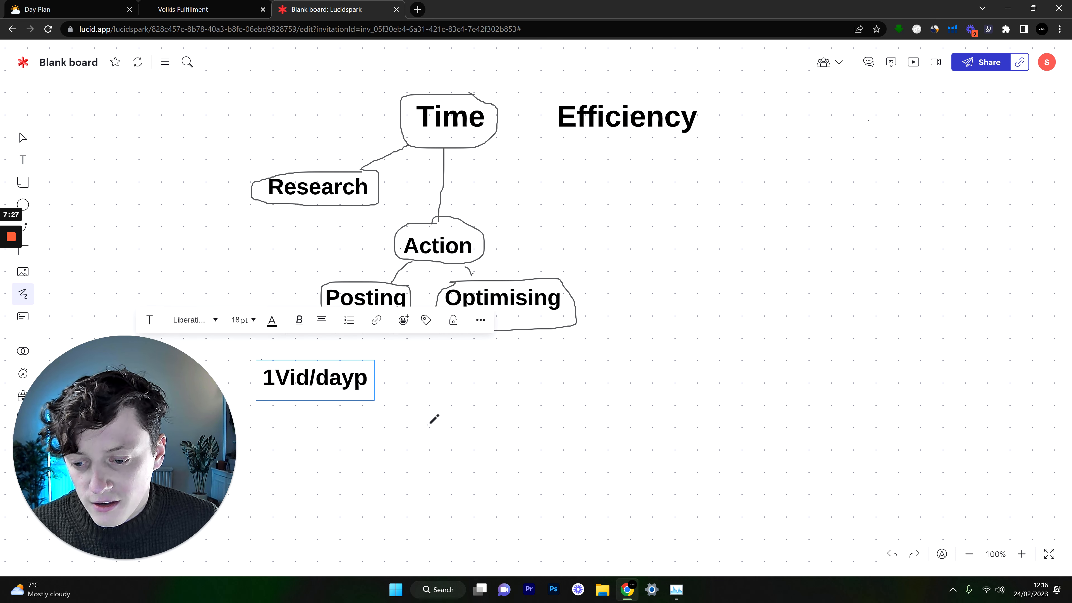
key(Backspace)
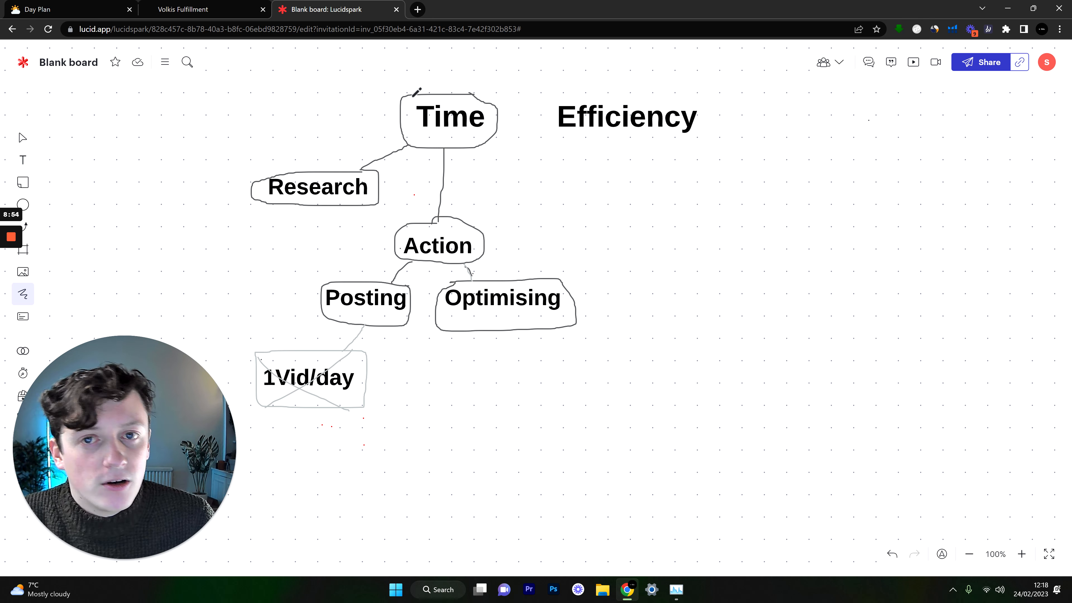
mouse_move(527, 156)
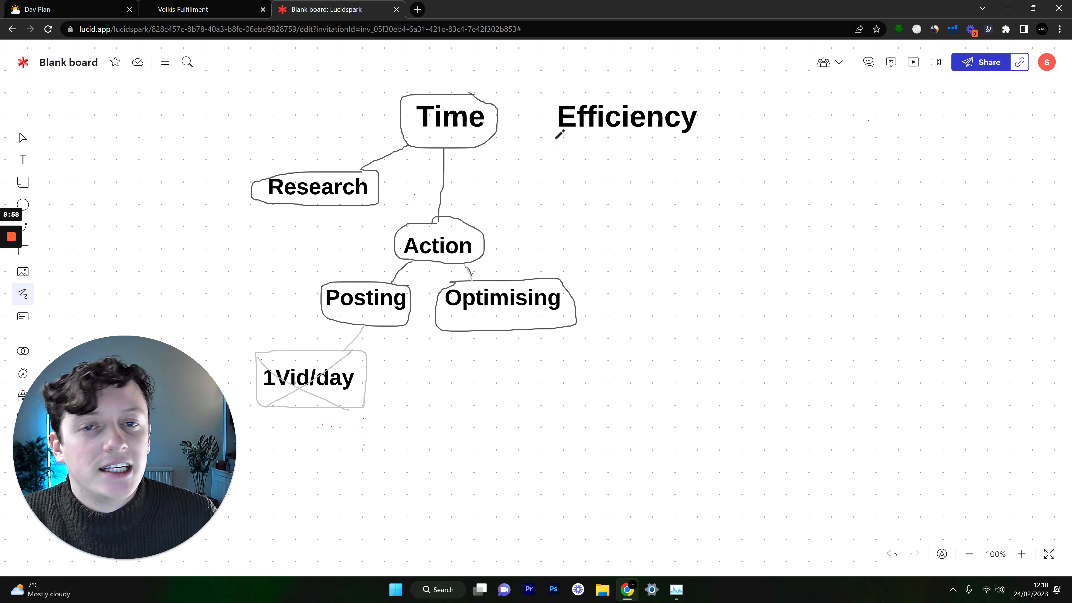
mouse_move(930, 134)
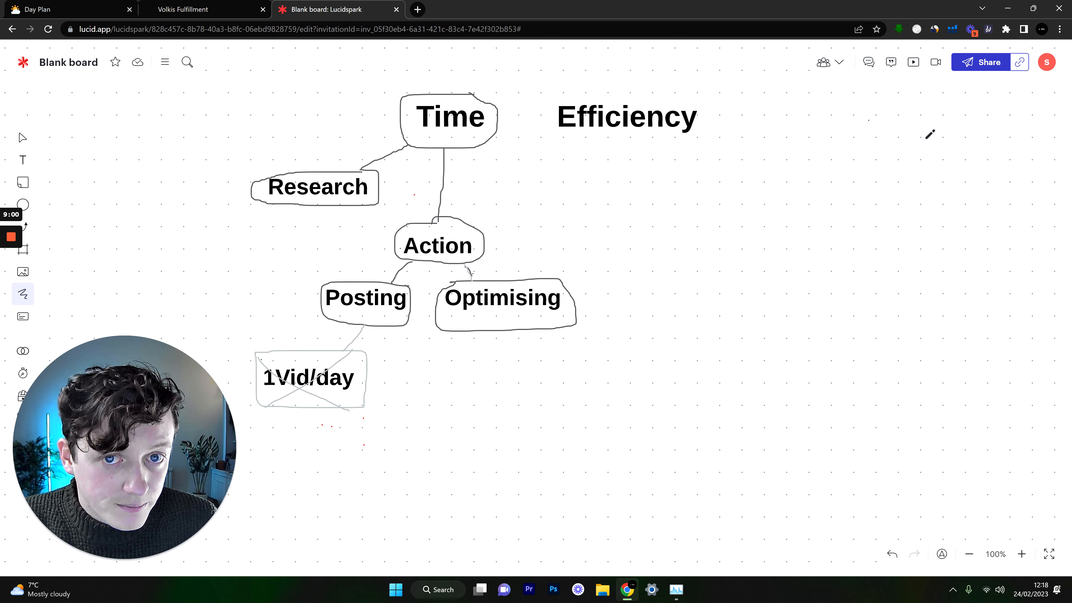
mouse_move(535, 71)
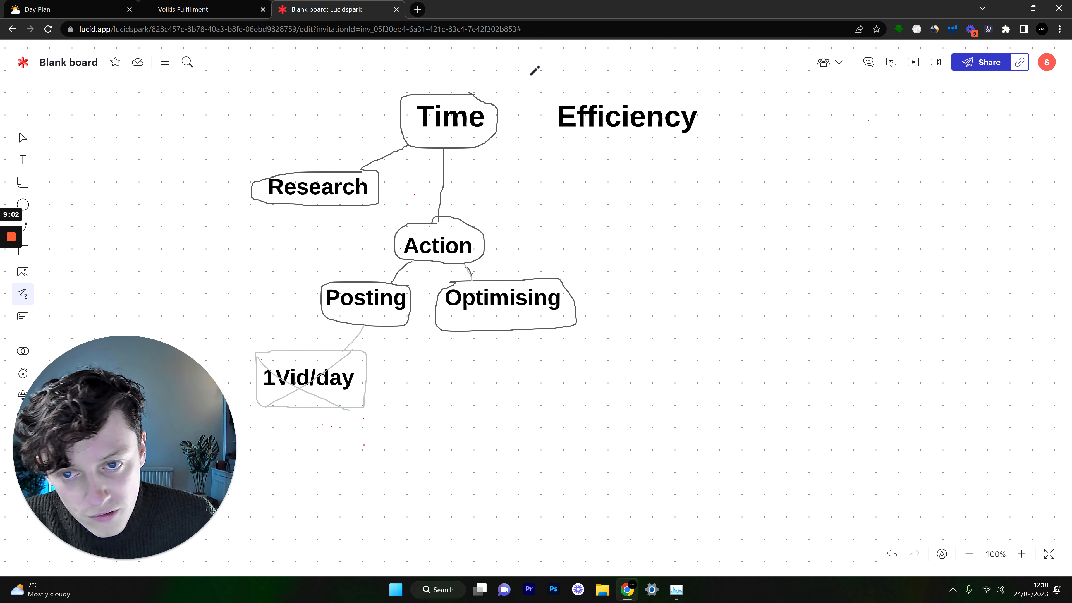
mouse_move(786, 132)
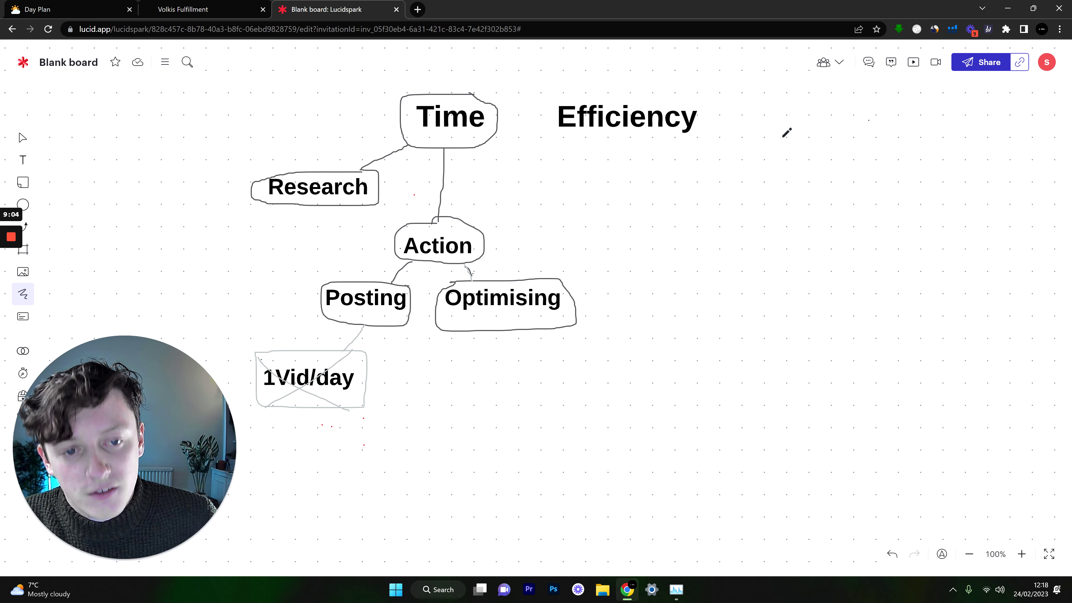
mouse_move(499, 211)
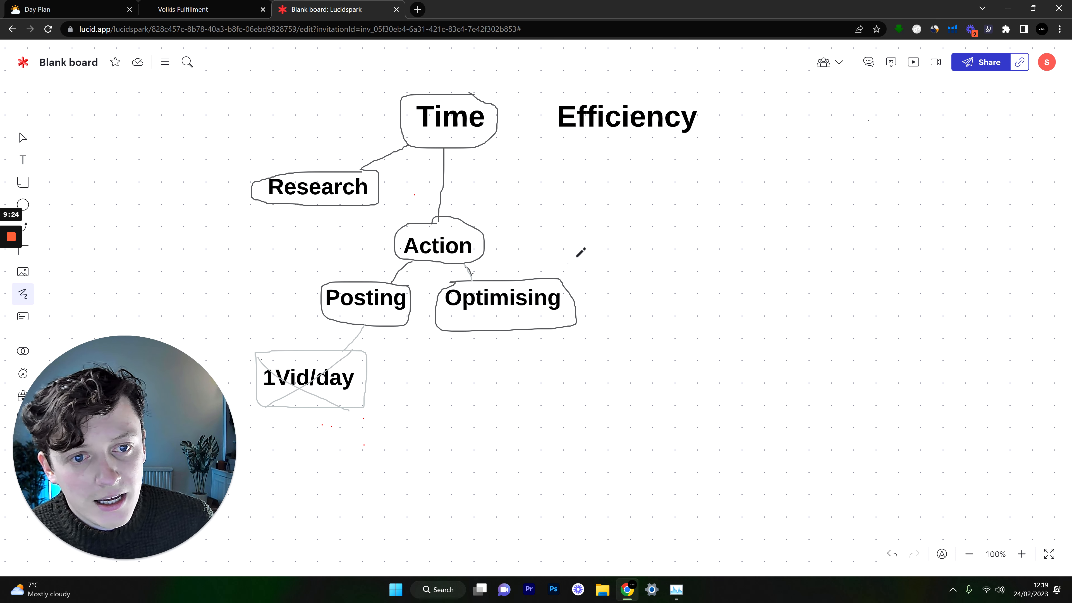
mouse_move(570, 90)
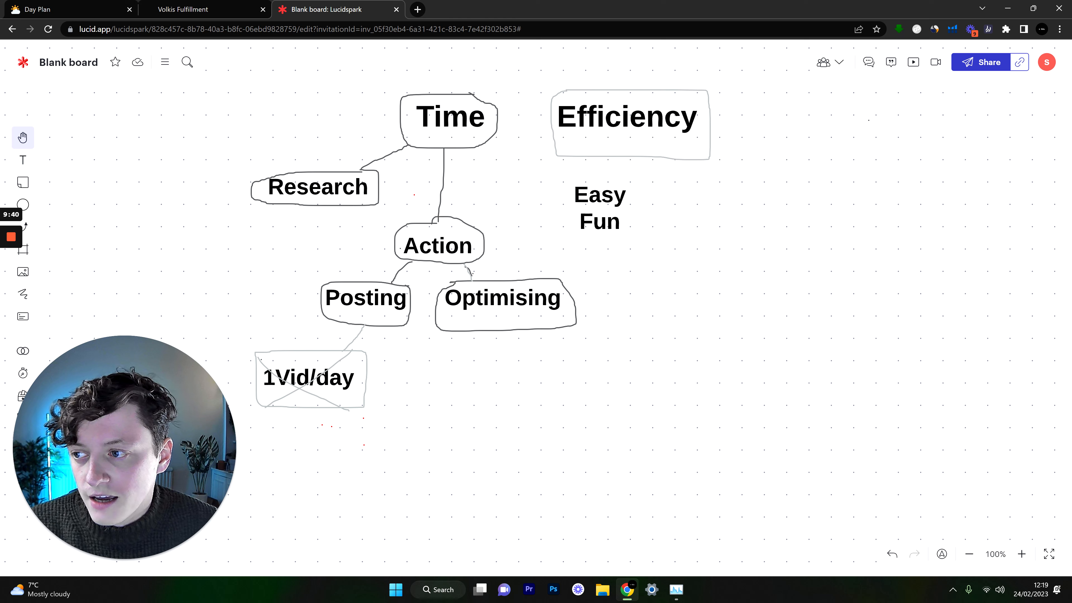
- Pick the Freehand tool to box Efficiency and sketch '= X' beside Easy and Fun
click(22, 293)
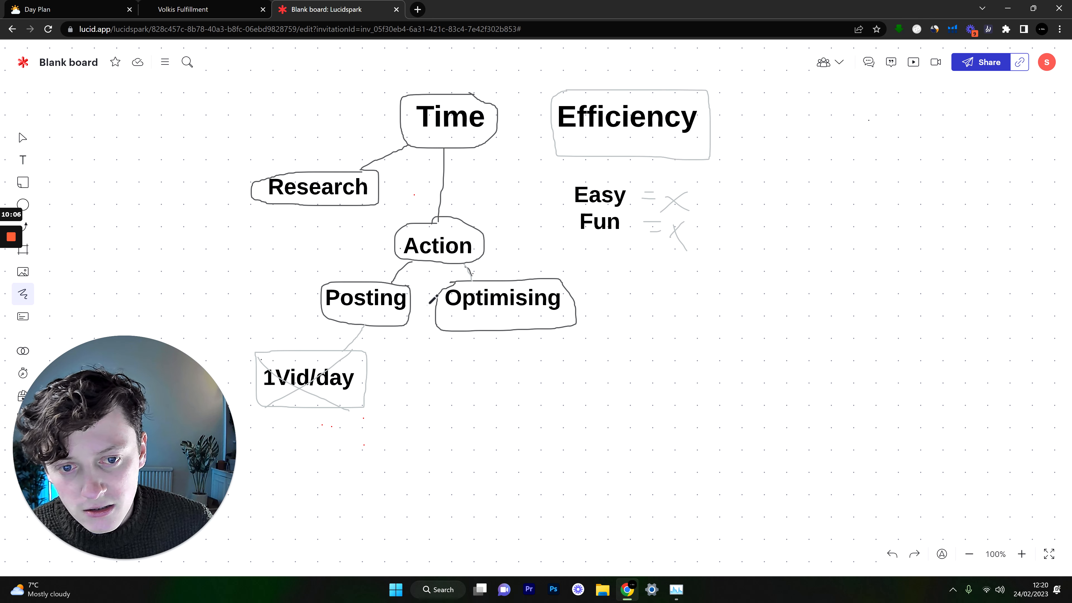
mouse_move(538, 150)
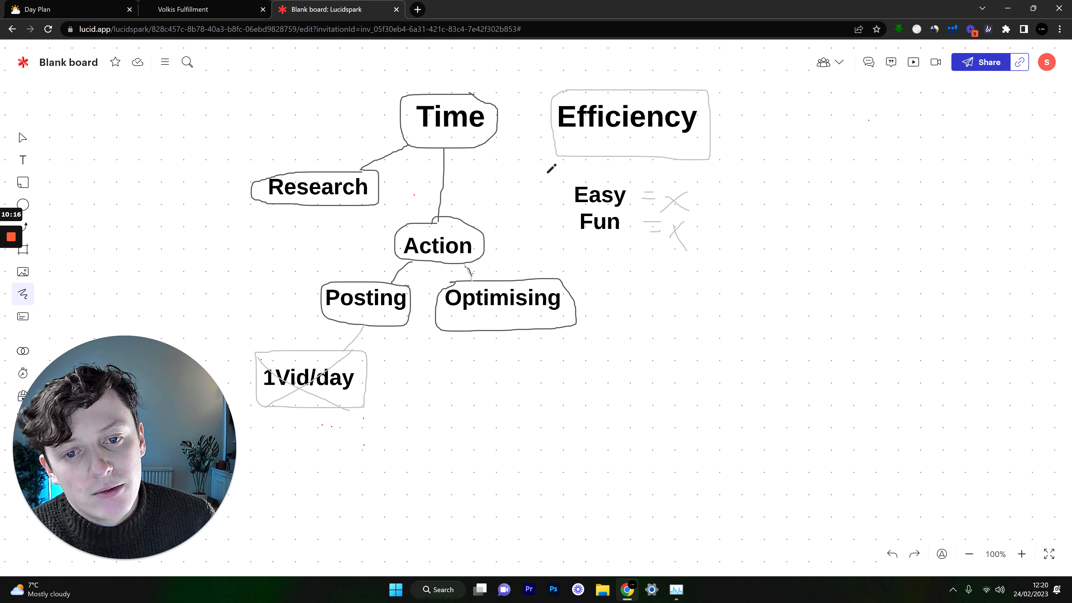
mouse_move(731, 195)
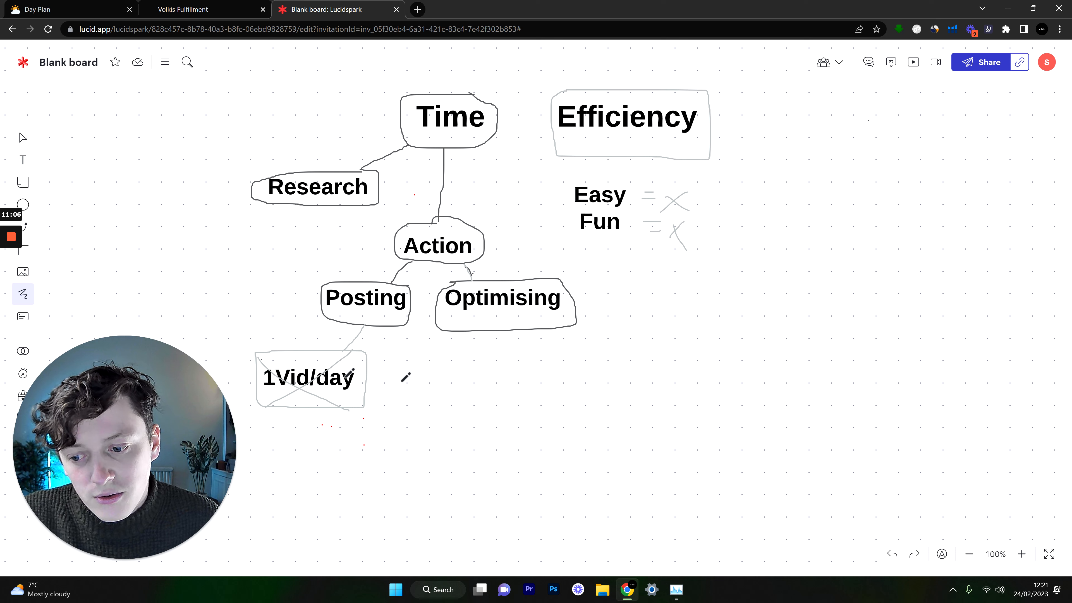
mouse_move(336, 265)
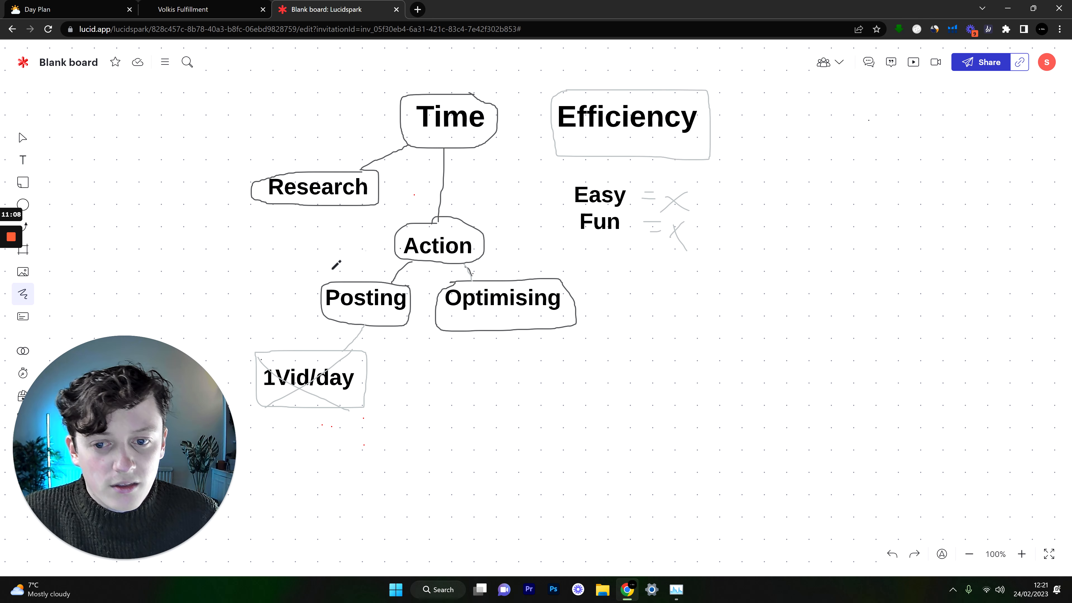
mouse_move(702, 236)
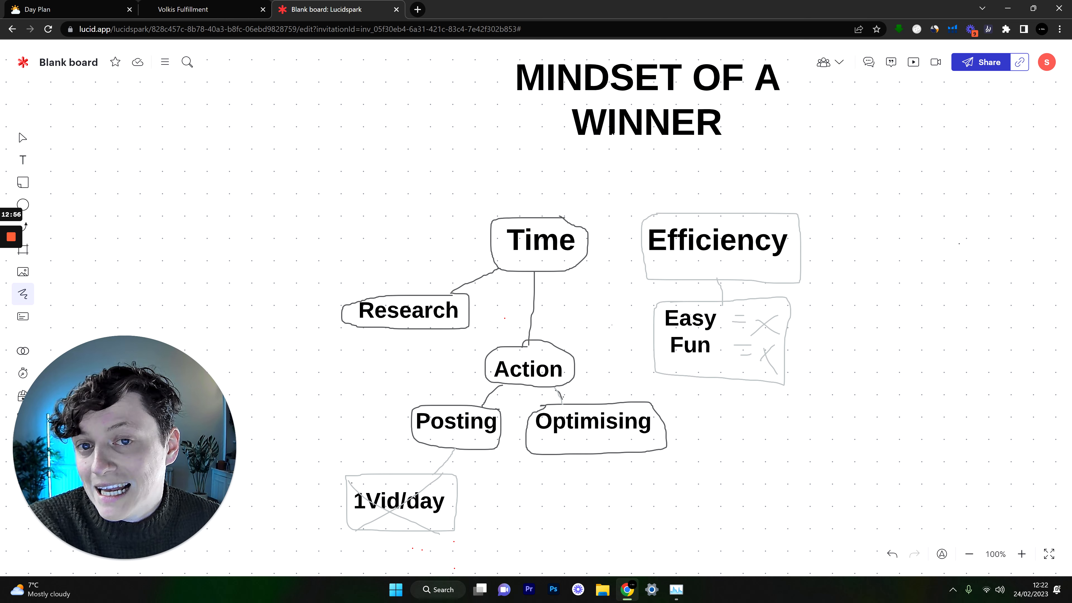
- Switch the browser to the Volkis Fulfillment page
click(182, 9)
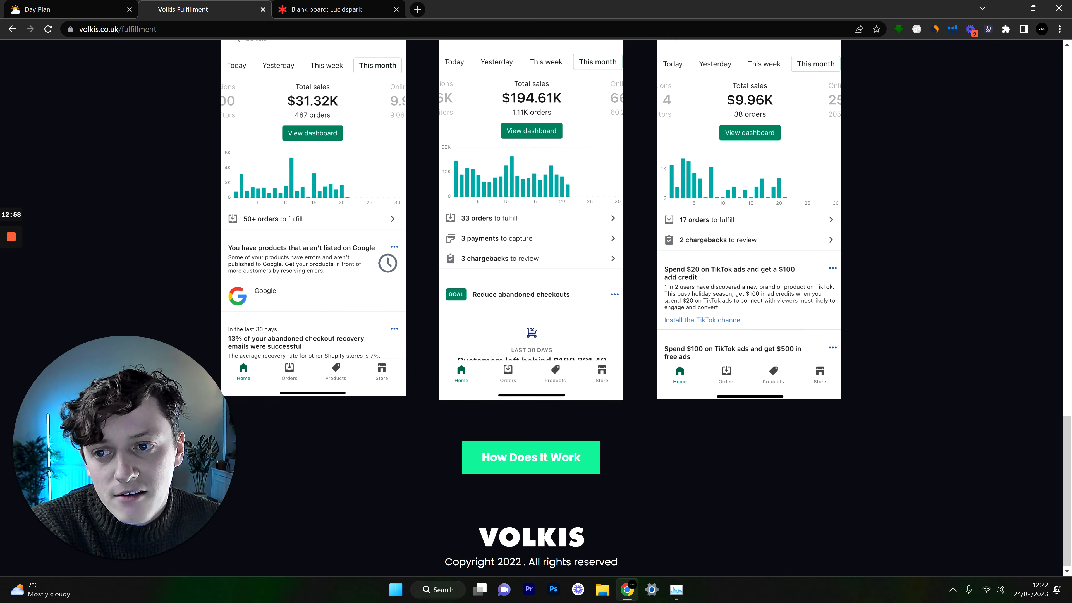
- Browse the Volkis page and its shipping quote form, then return to the Lucidspark board
scroll(up, 3)
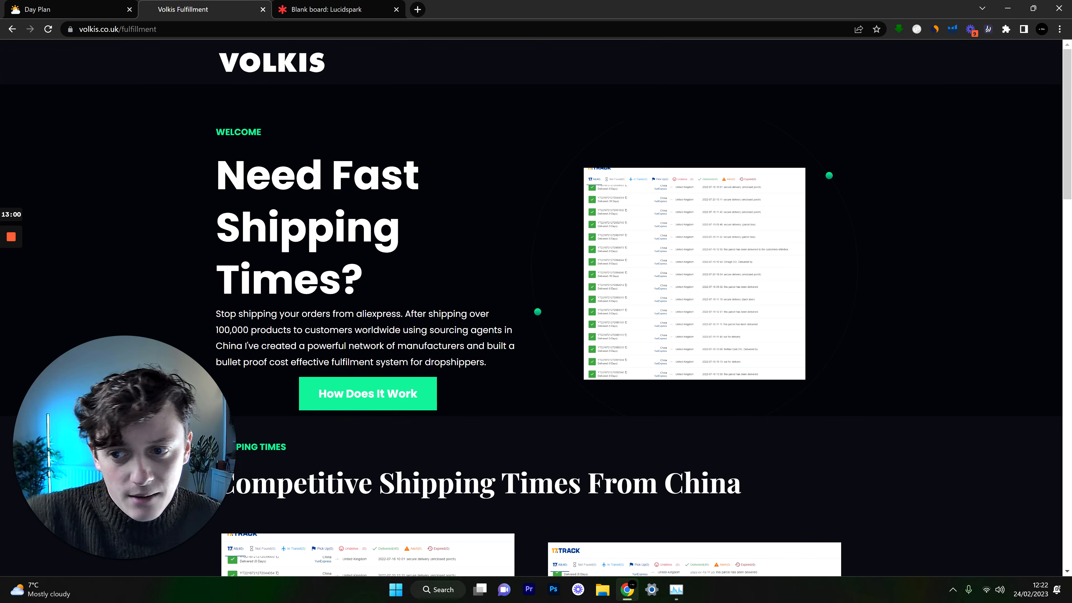
scroll(down, 3)
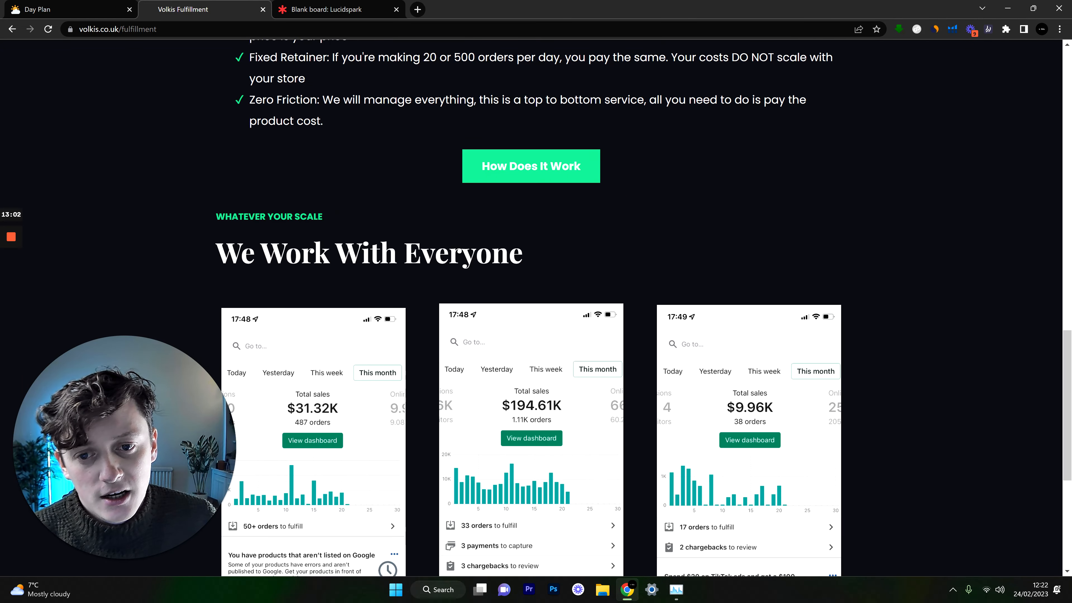
click(531, 166)
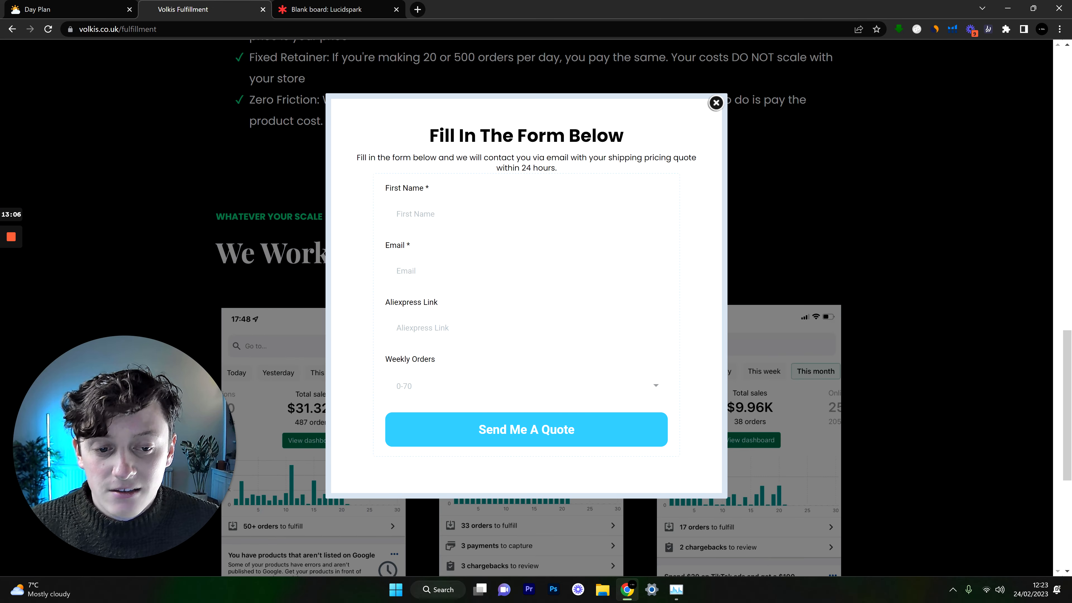
click(715, 103)
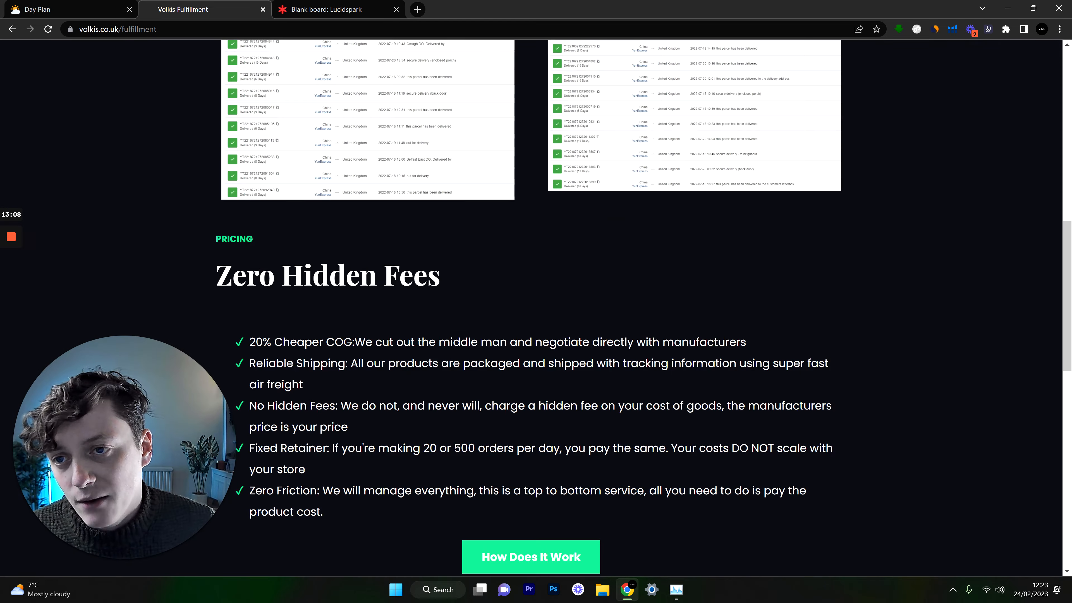
scroll(up, 3)
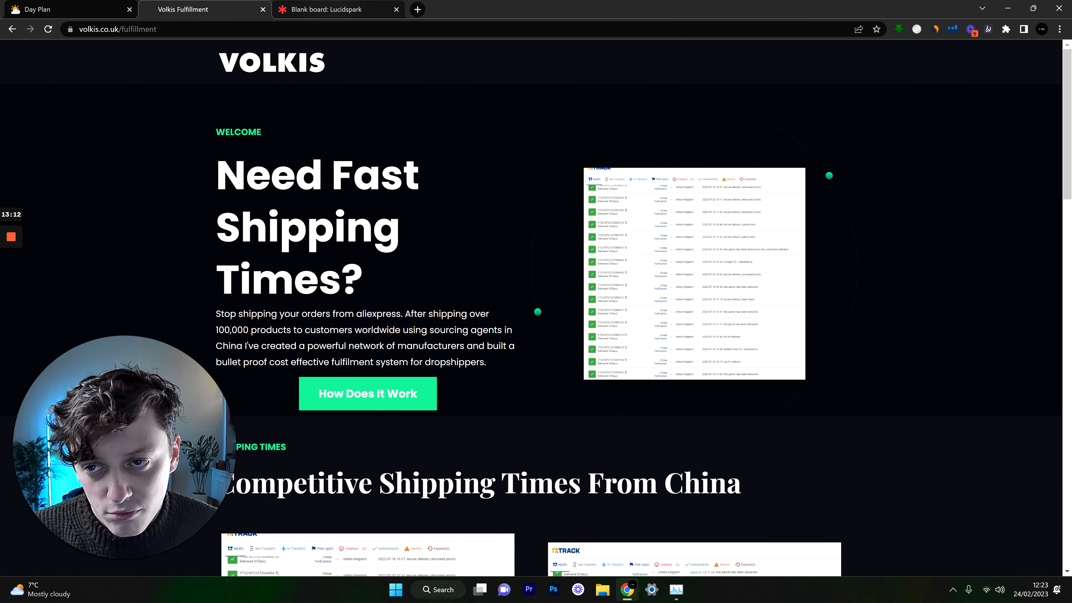
click(336, 9)
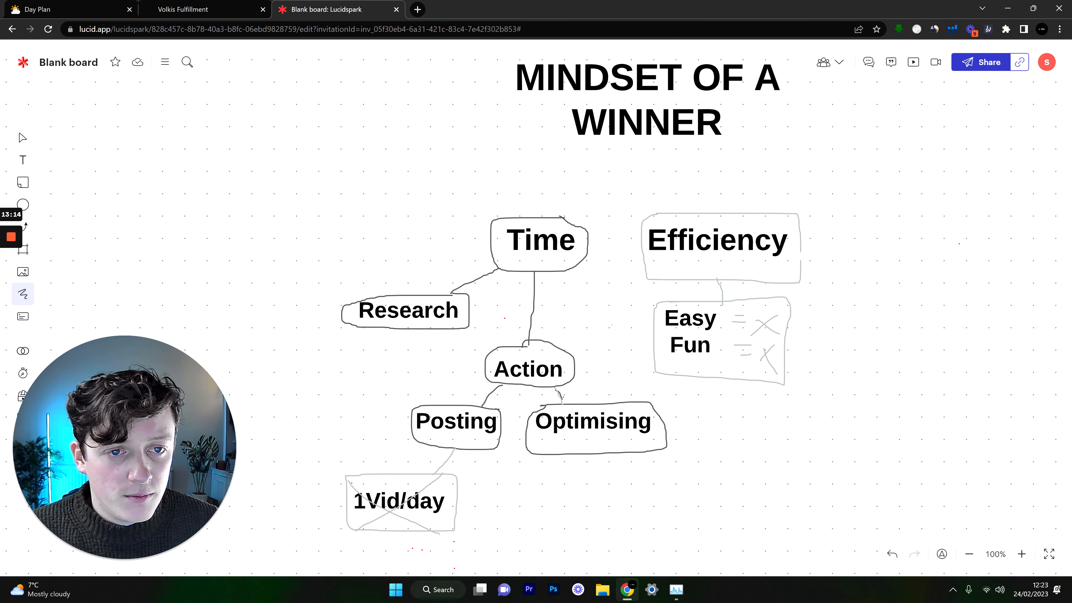